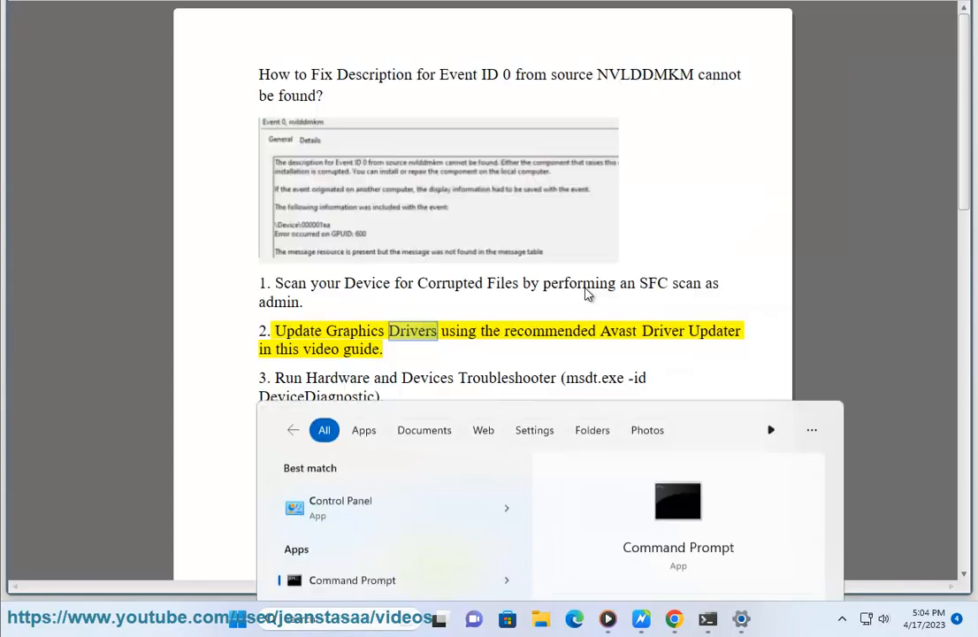
- Launch Command Prompt as administrator and enter the sfc /scannow system file scan command
left_click(350, 581)
type("sfc /")
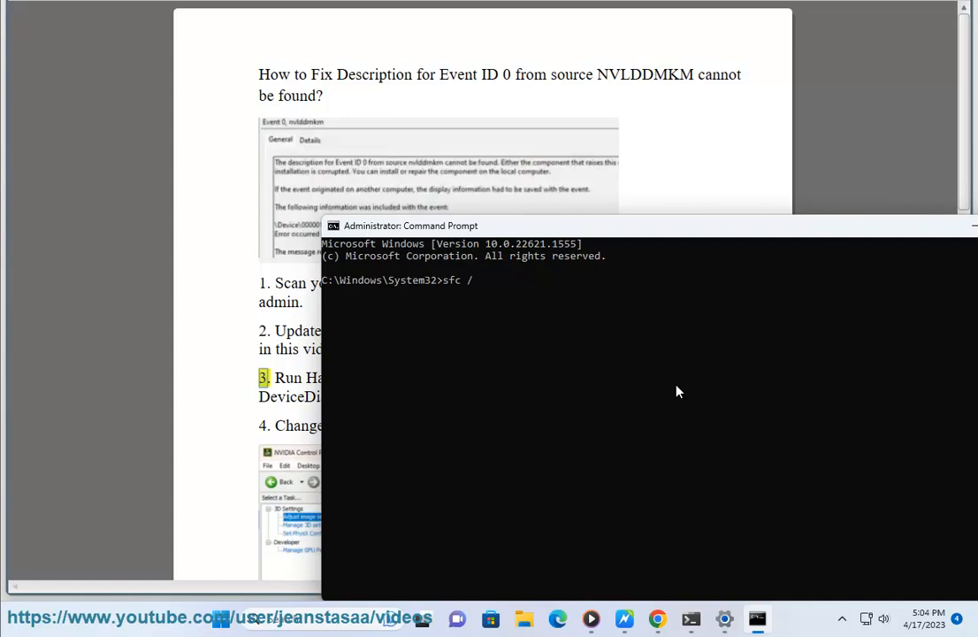
type("scannow")
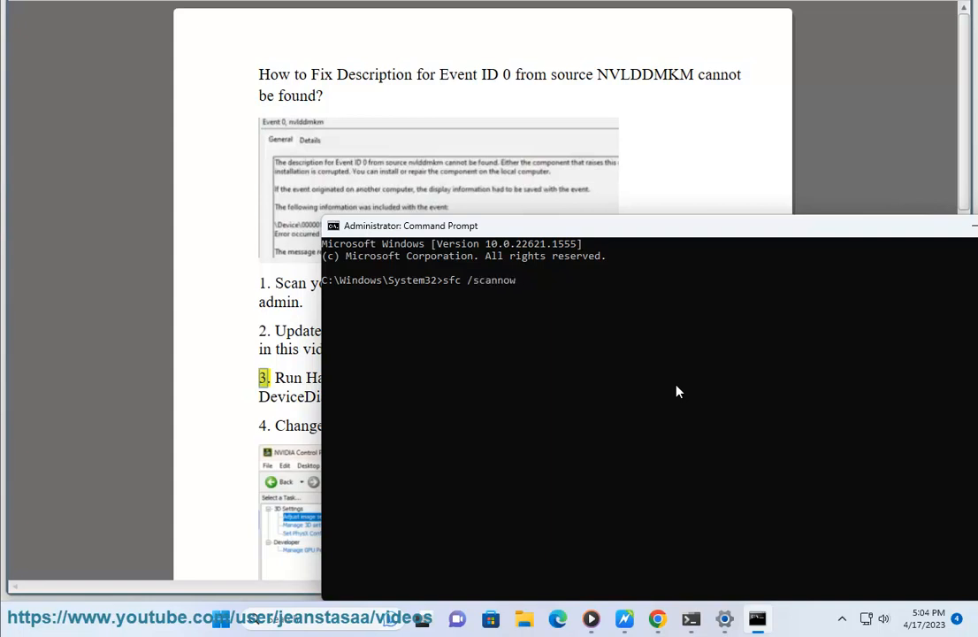
type("NOW PRESS")
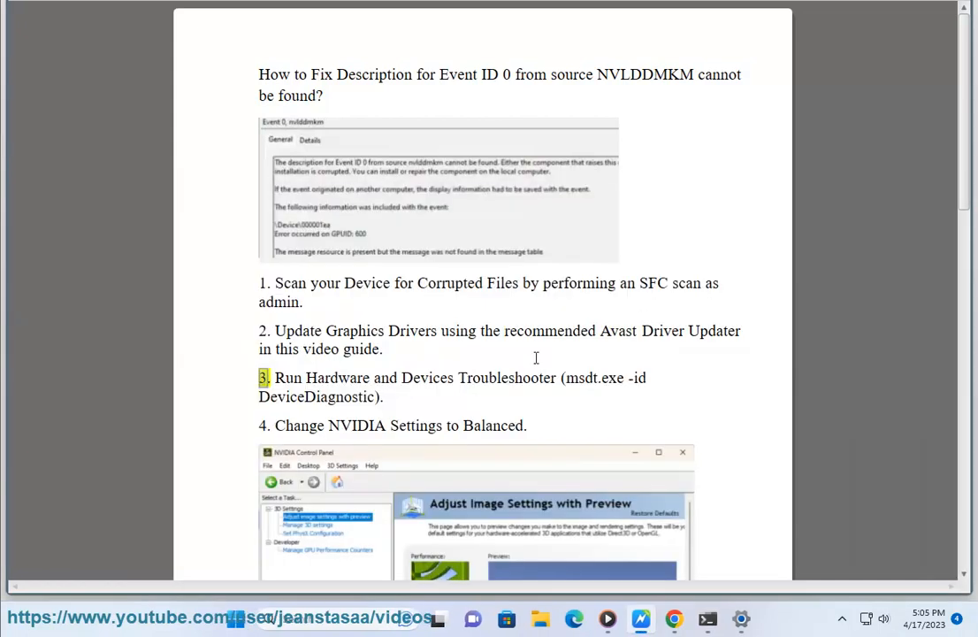
- Highlight the word 'Drivers' in step 2 of the fix guide about updating graphics drivers
double_click(414, 331)
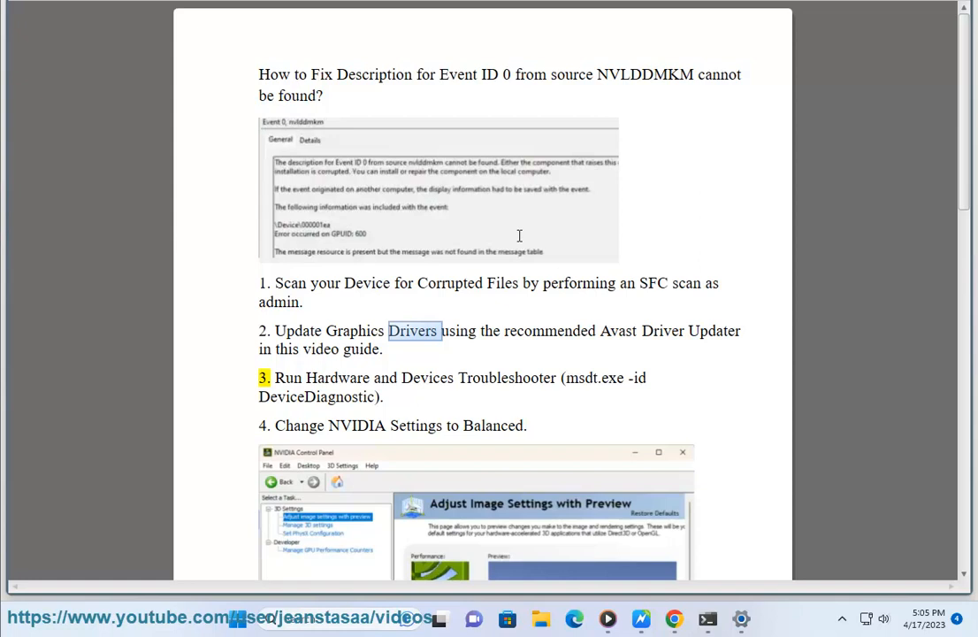
mouse_move(520, 237)
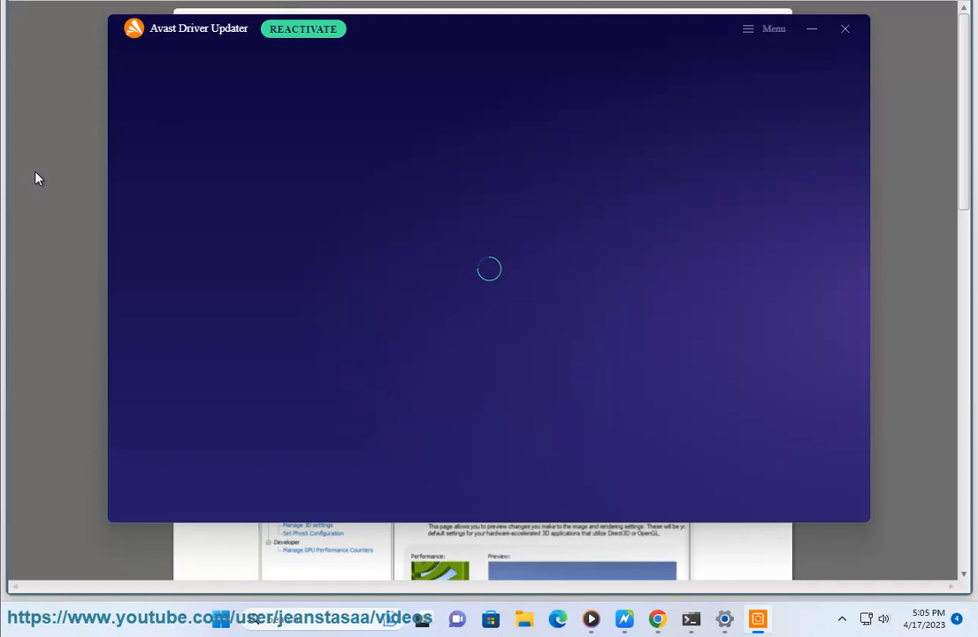
left_click(846, 28)
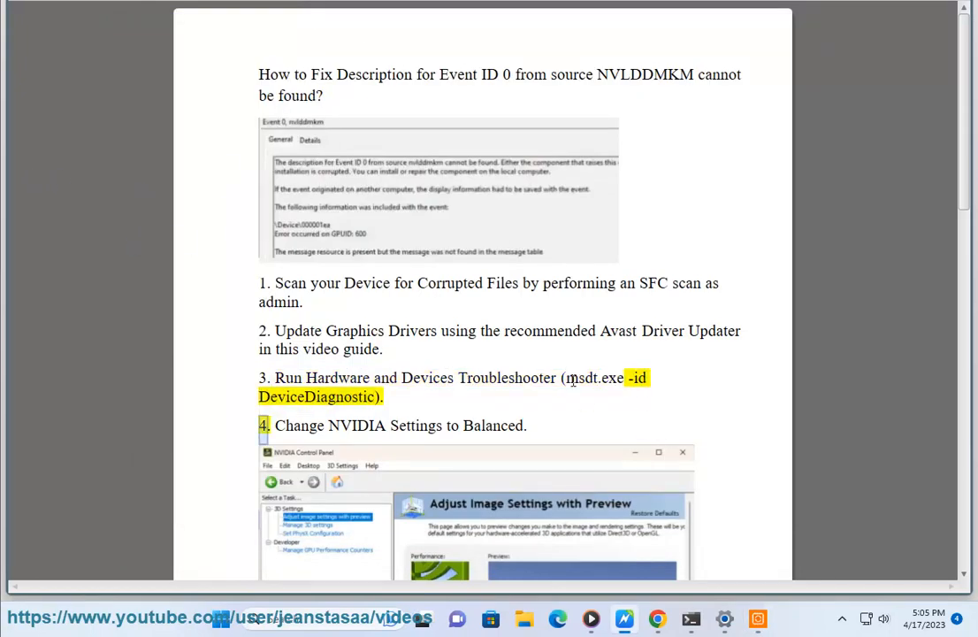
left_click_drag(564, 378, 371, 396)
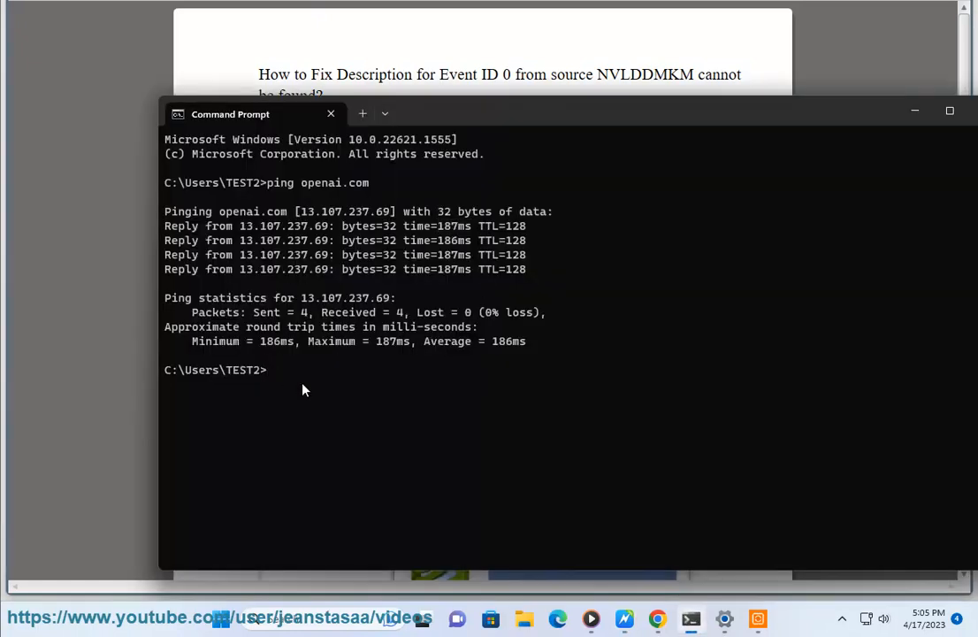
- Run msdt.exe -id DeviceDiagnostic and start the hardware troubleshooter with automatic repairs enabled
type("187m")
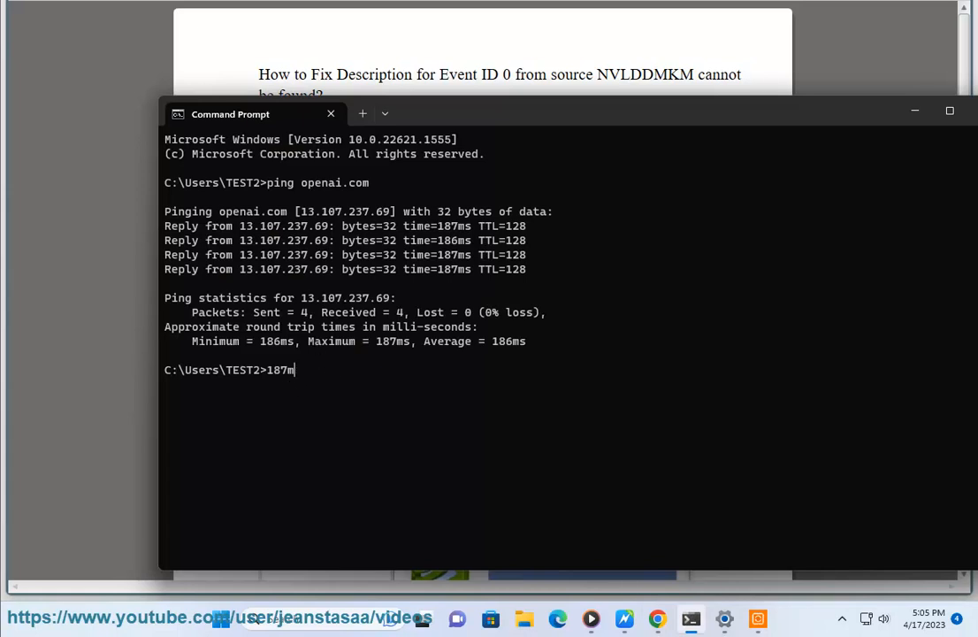
right_click(318, 397)
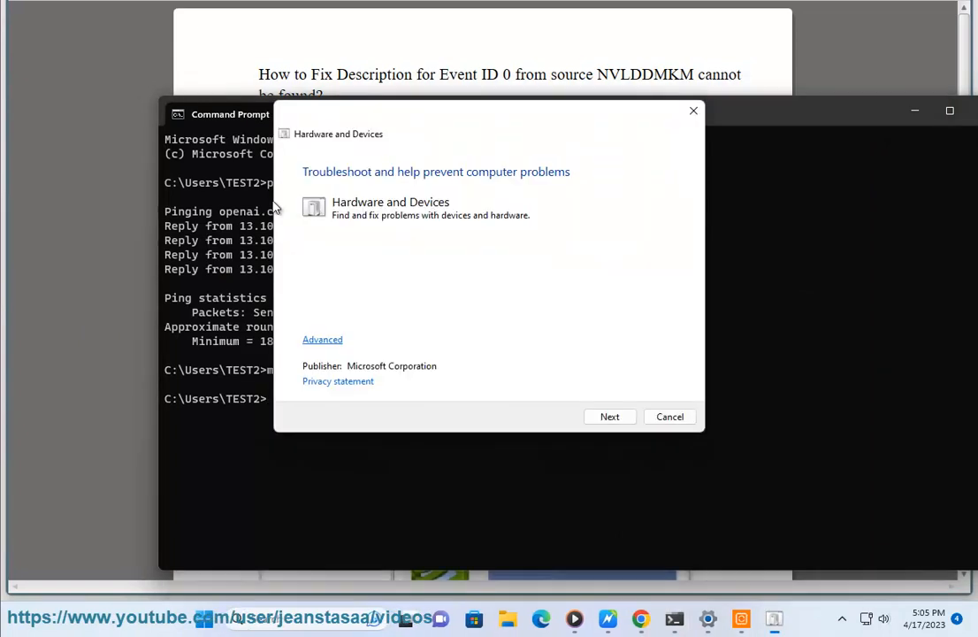
left_click(322, 339)
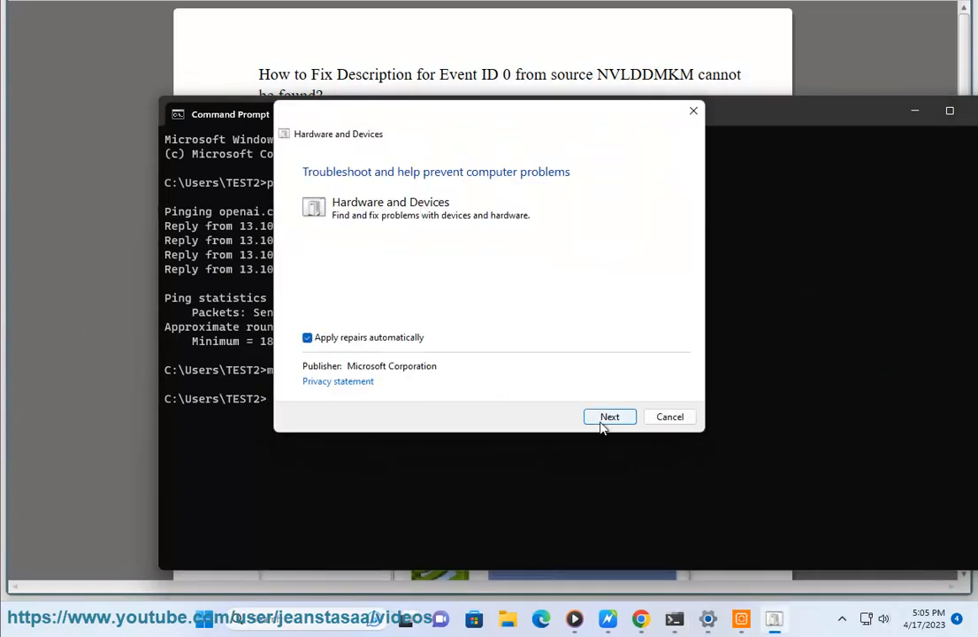
left_click(608, 417)
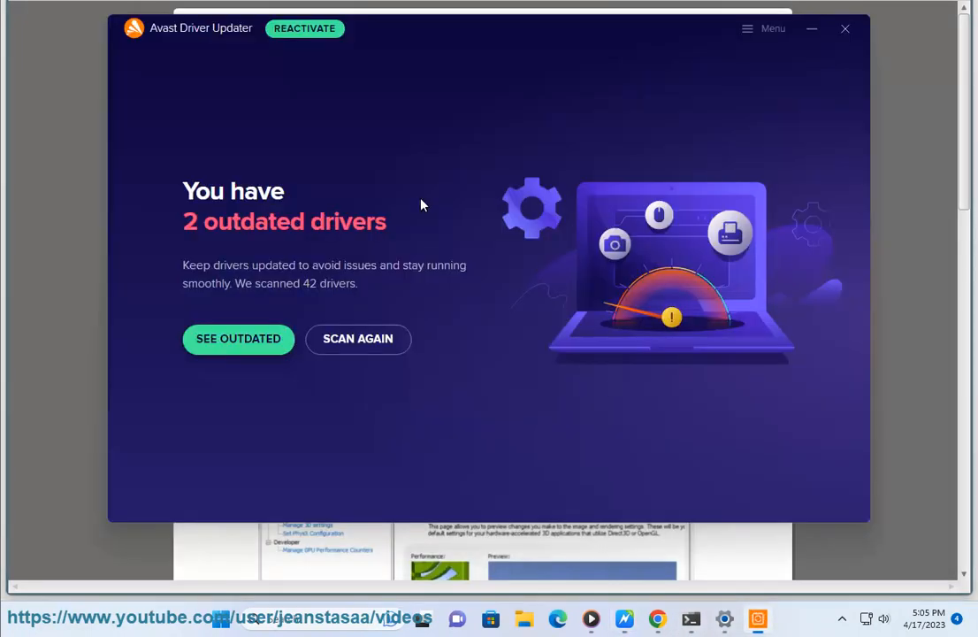
left_click(357, 340)
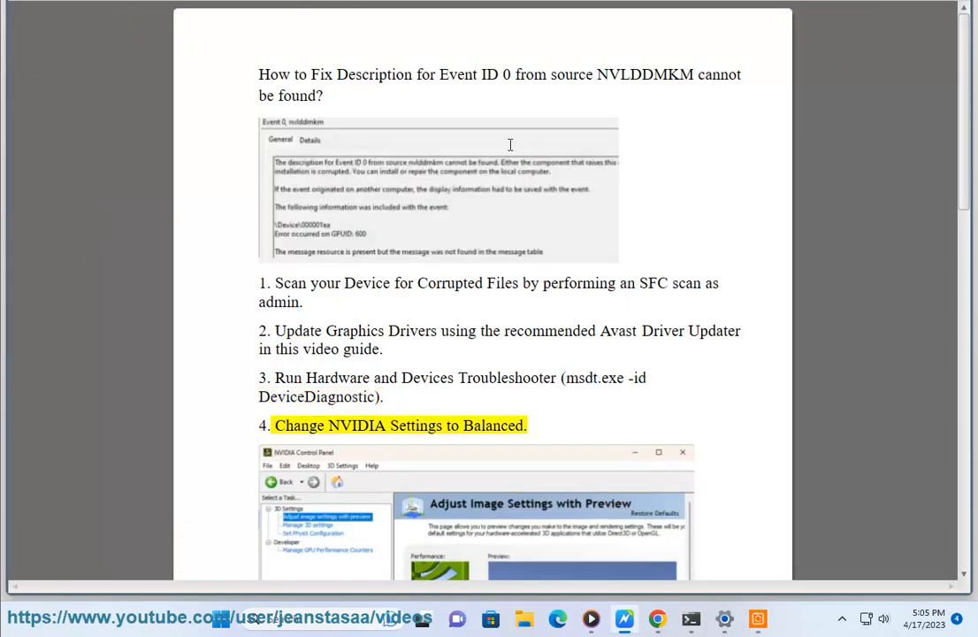
- Scroll the guide to the NVIDIA preference path and step five, Debug Mode, then open Control Panel
scroll("down", 3)
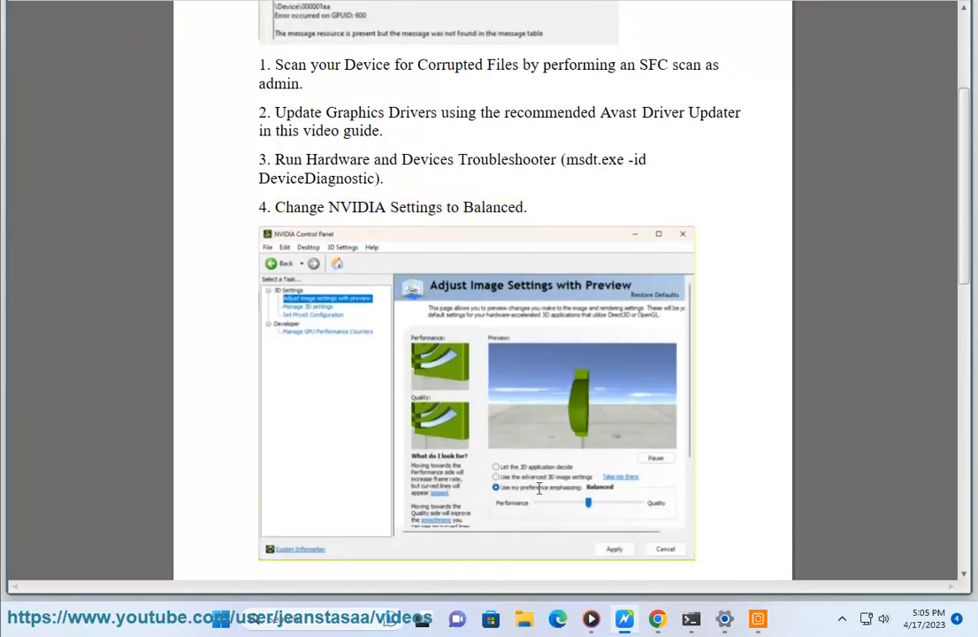
scroll("down", 3)
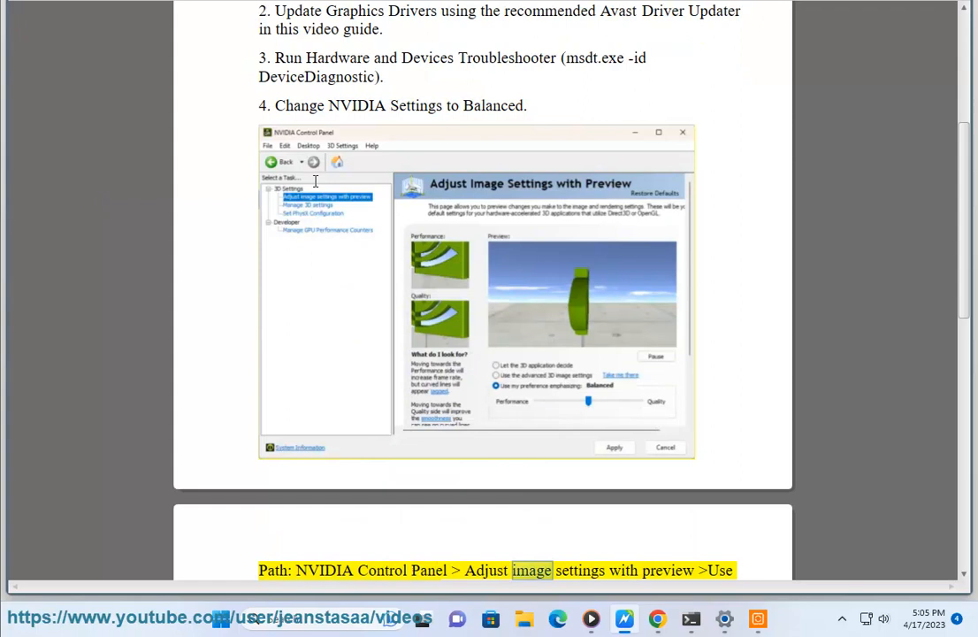
scroll("down", 3)
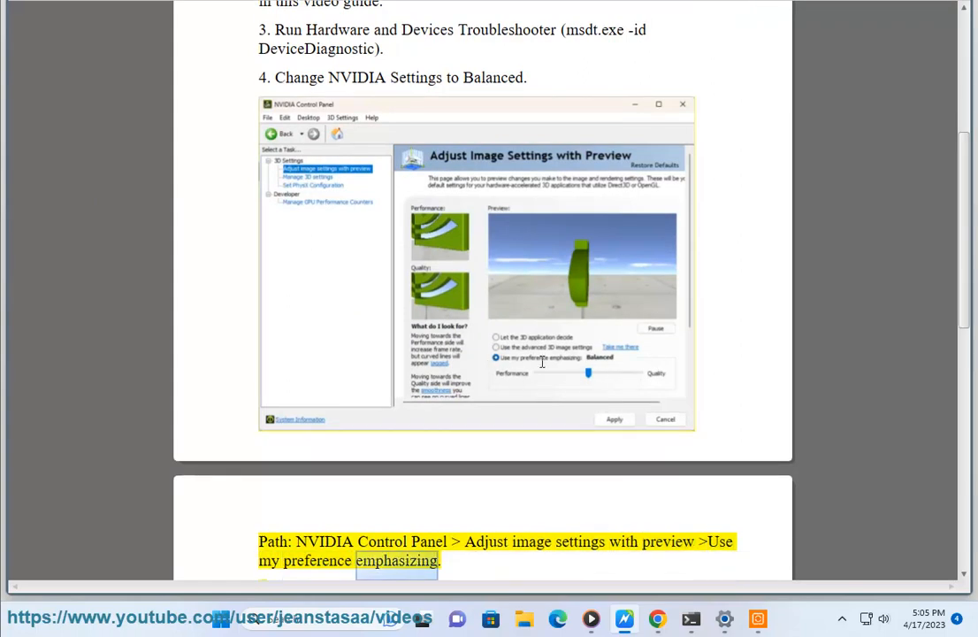
scroll("down", 3)
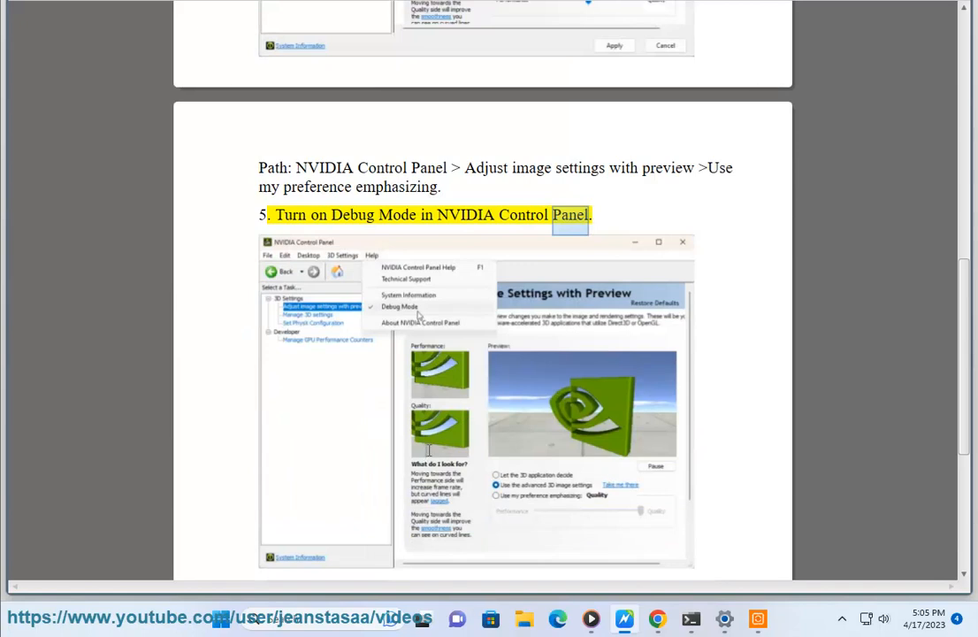
scroll("down", 3)
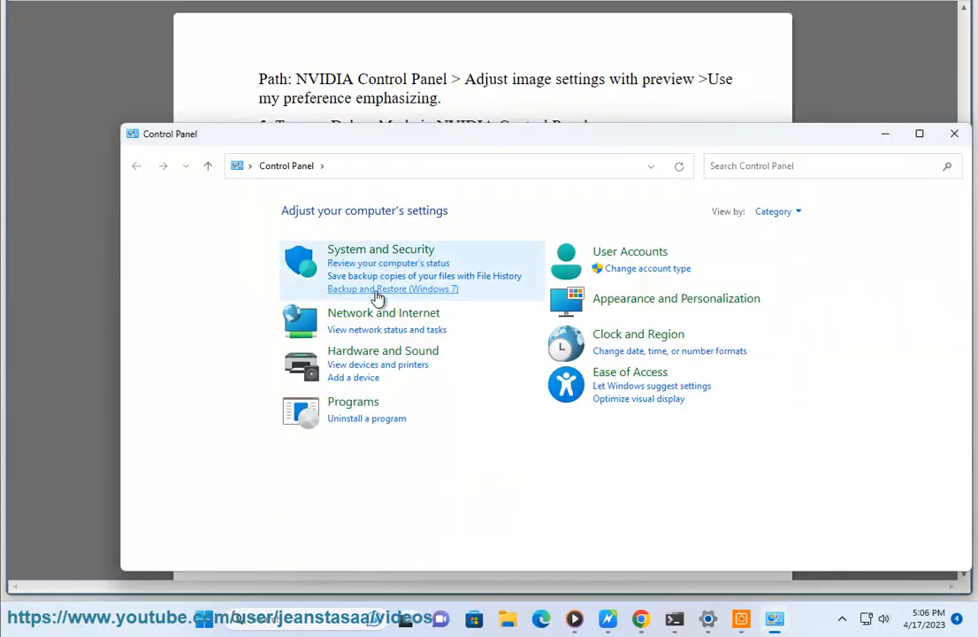
left_click(393, 289)
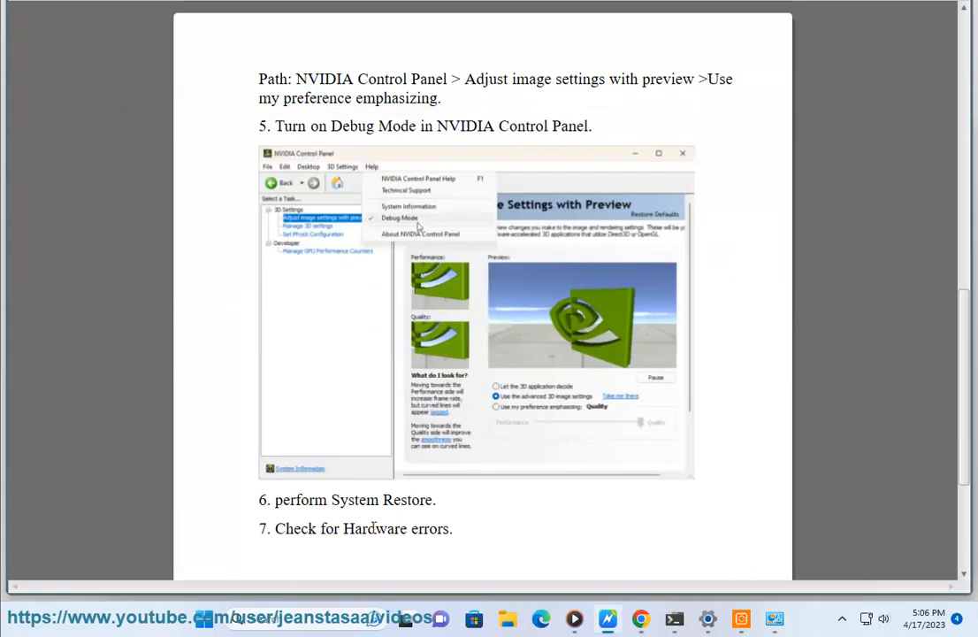
left_click(421, 619)
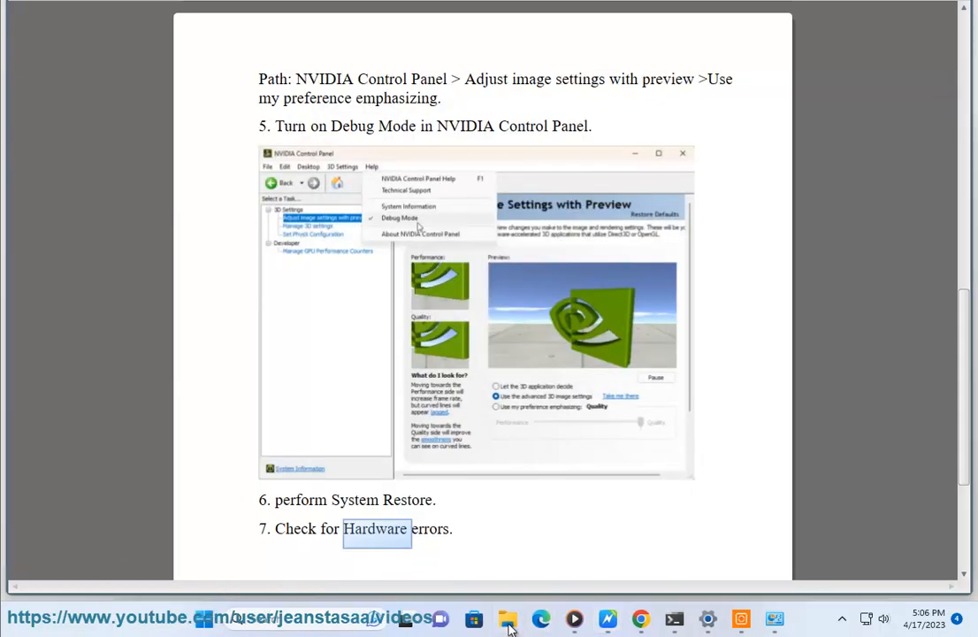
- Show Local Disk (C:) Properties from This PC in File Explorer
left_click(508, 619)
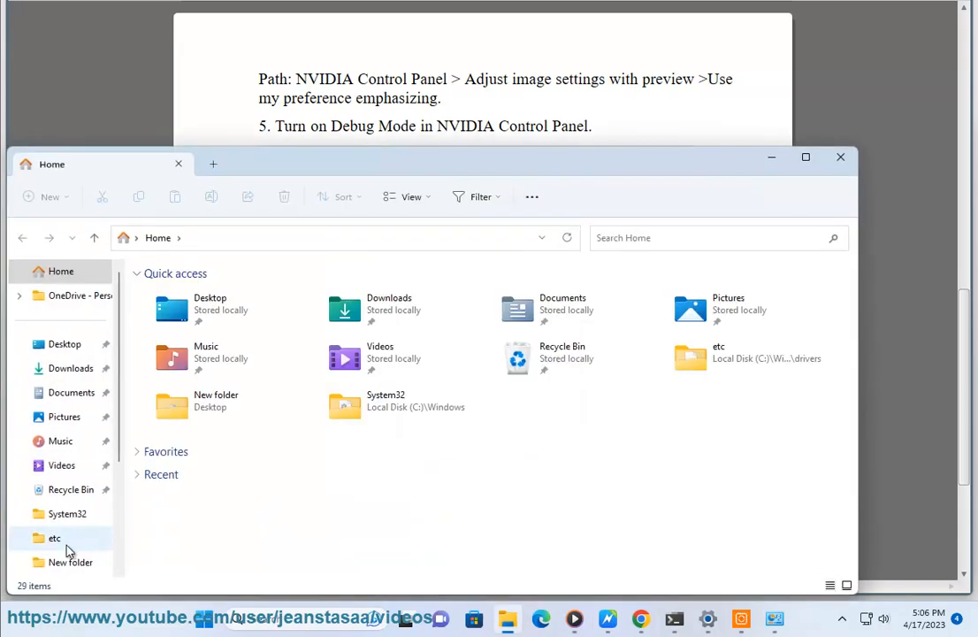
left_click(64, 513)
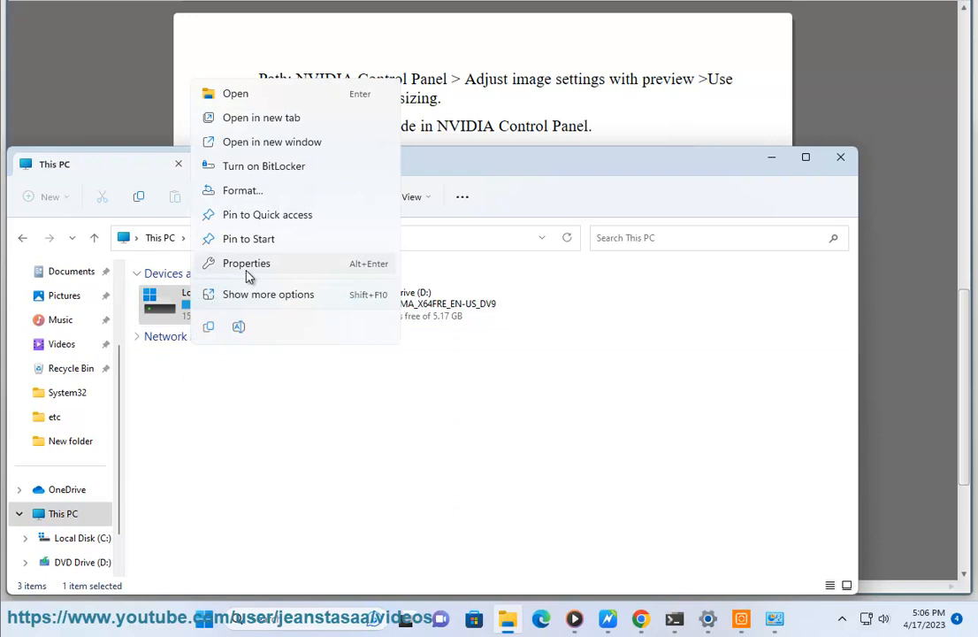
left_click(246, 262)
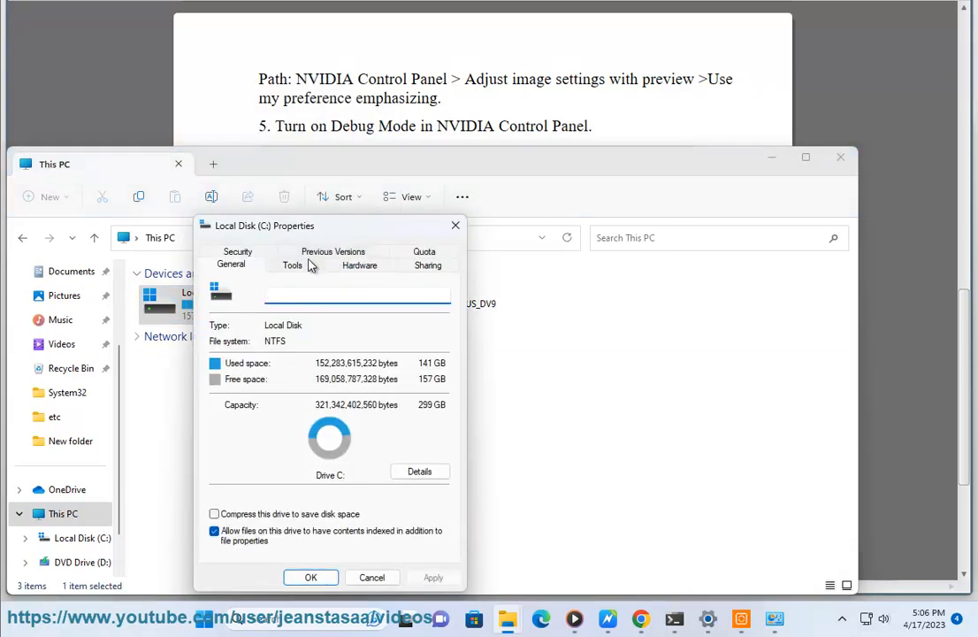